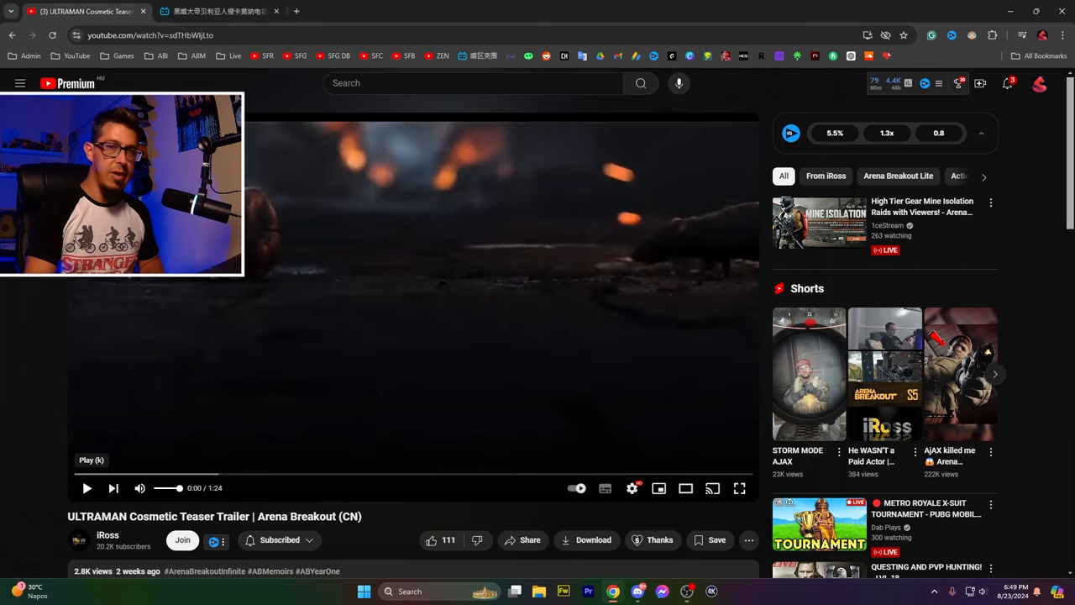
Play the Ultraman cosmetic teaser through to the Arena Breakout title card
{"action": "left_click", "coordinate": [86, 488]}
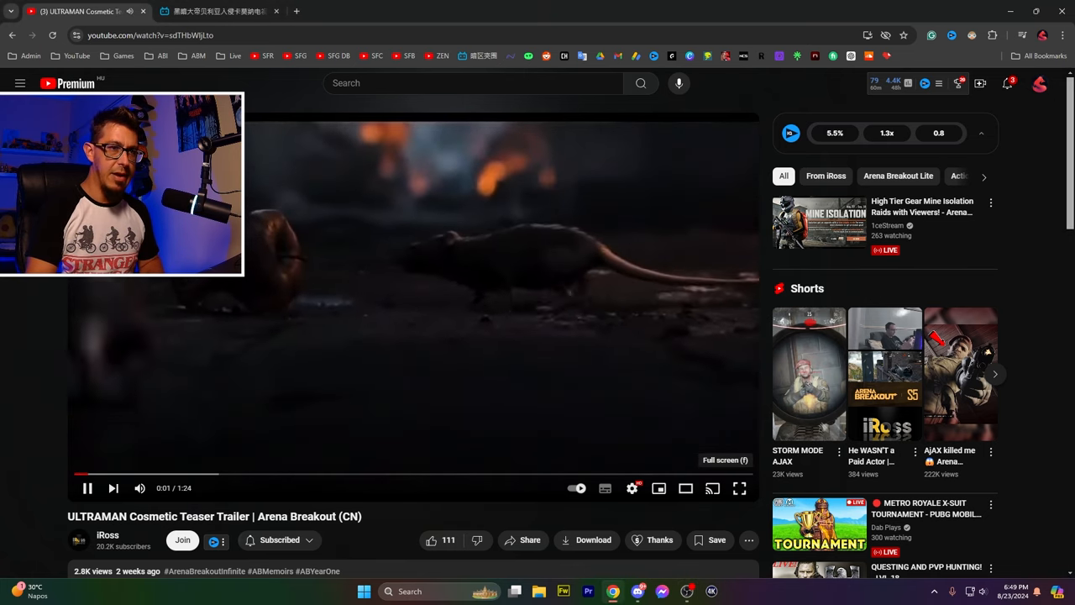
{"action": "left_click", "coordinate": [740, 488]}
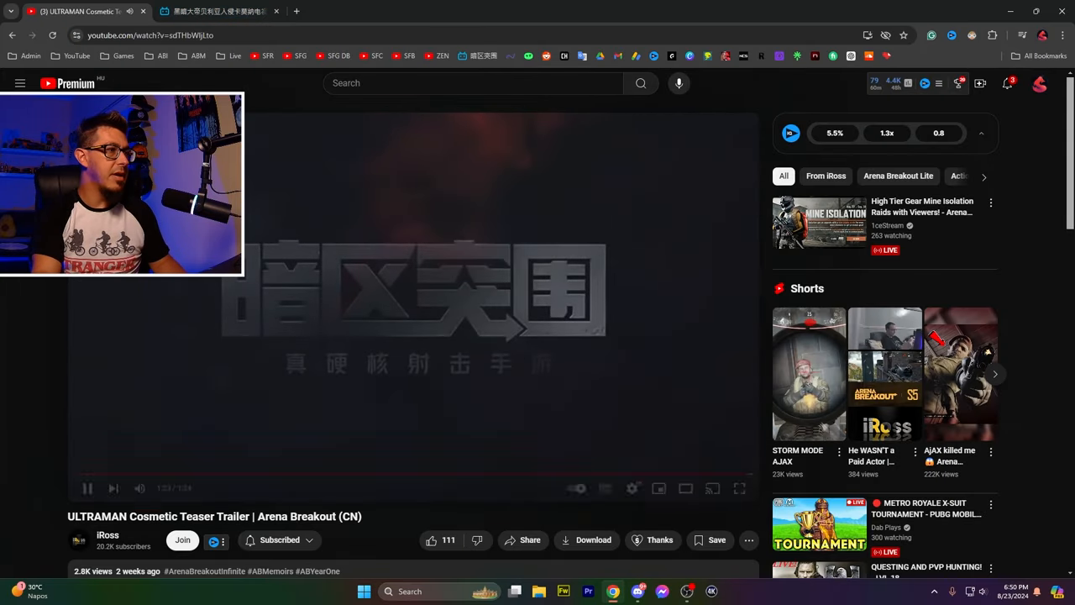
Watch the Bilibili gameplay clip full screen, then exit full screen
{"action": "left_click", "coordinate": [218, 10]}
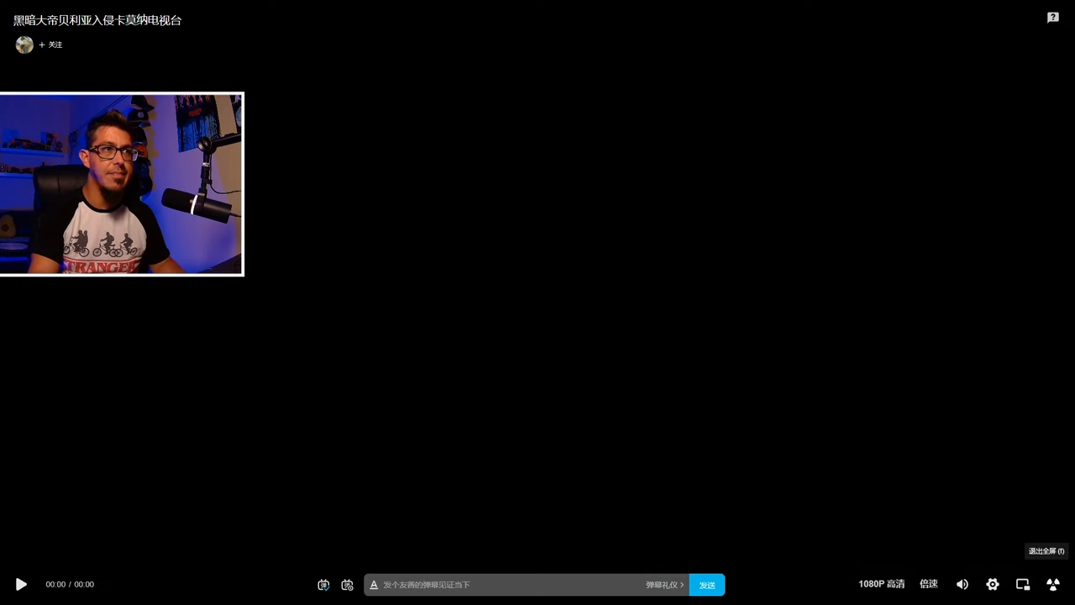
{"action": "left_click", "coordinate": [1046, 550]}
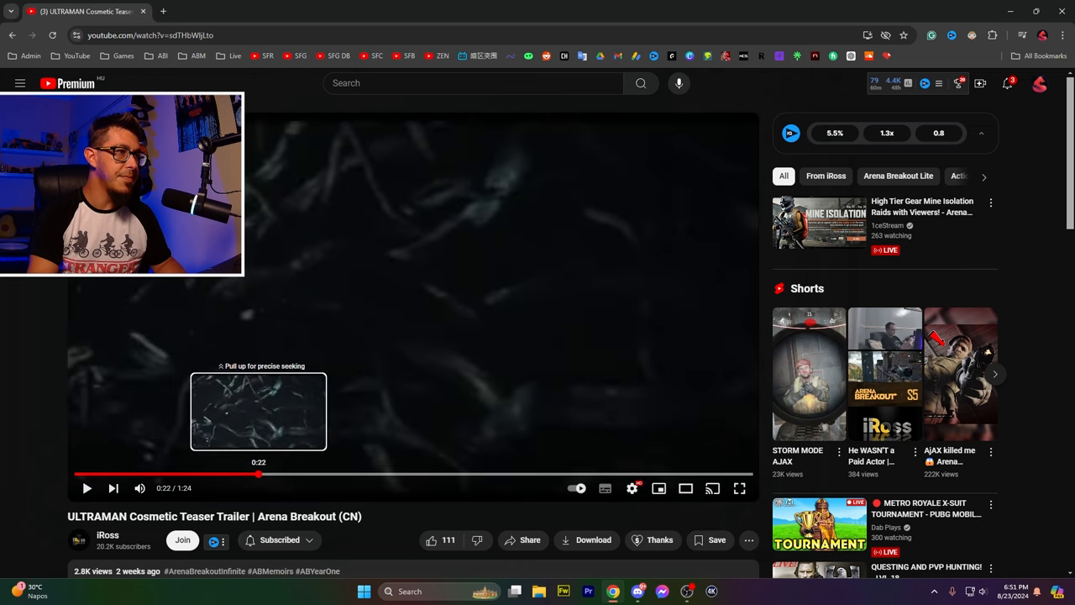
Seek the trailer back and pause at 0:17 on the Ultraman-branded rifle close-up
{"action": "left_click", "coordinate": [218, 474]}
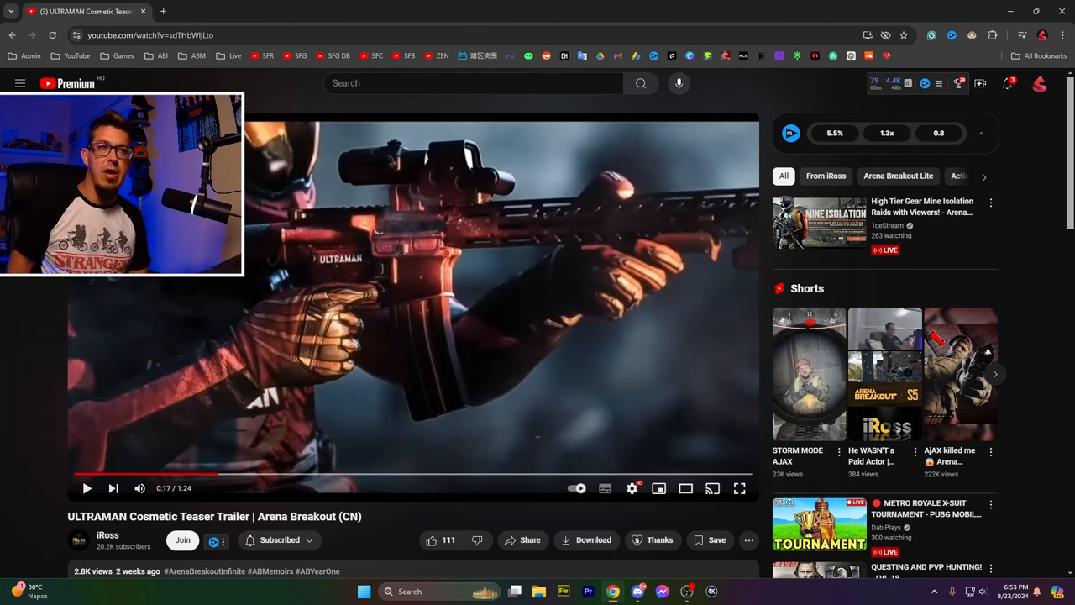
Resume the trailer from 0:17 into the burning-forest scenes
{"action": "left_click", "coordinate": [87, 487]}
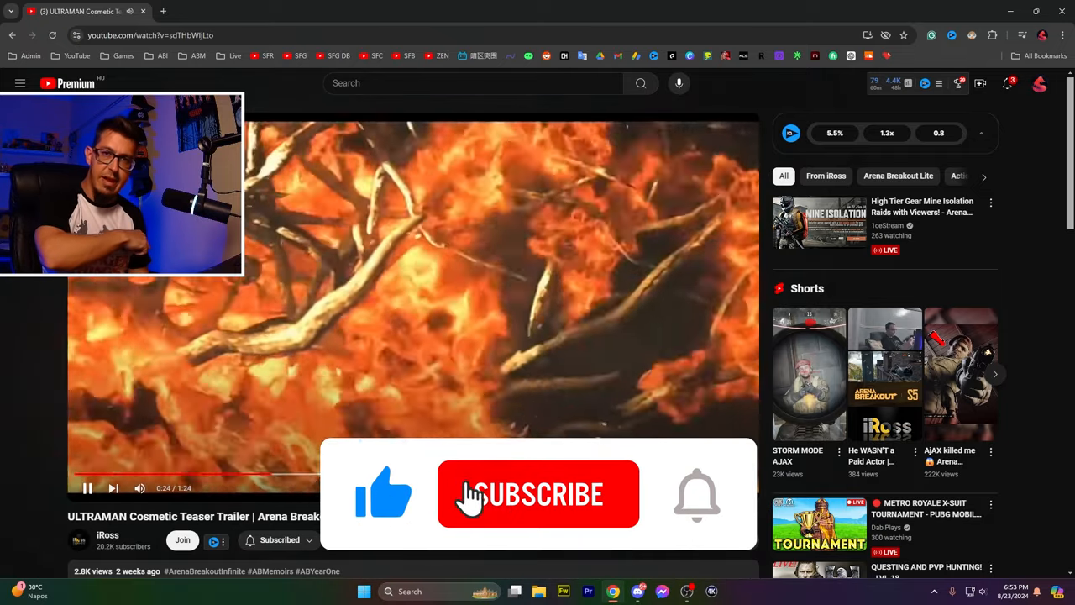
{"action": "left_click", "coordinate": [538, 494]}
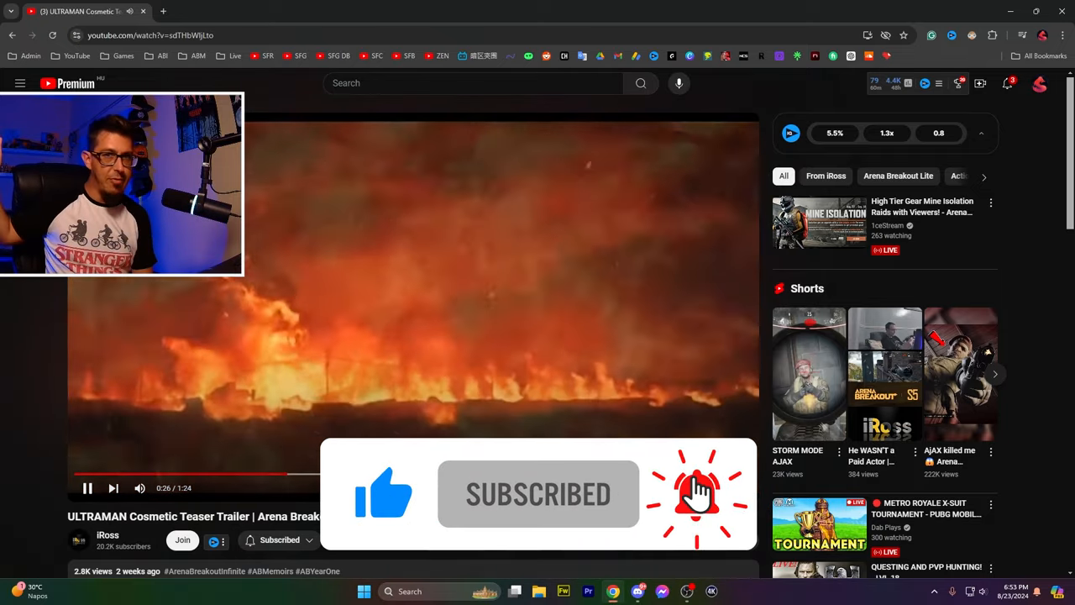